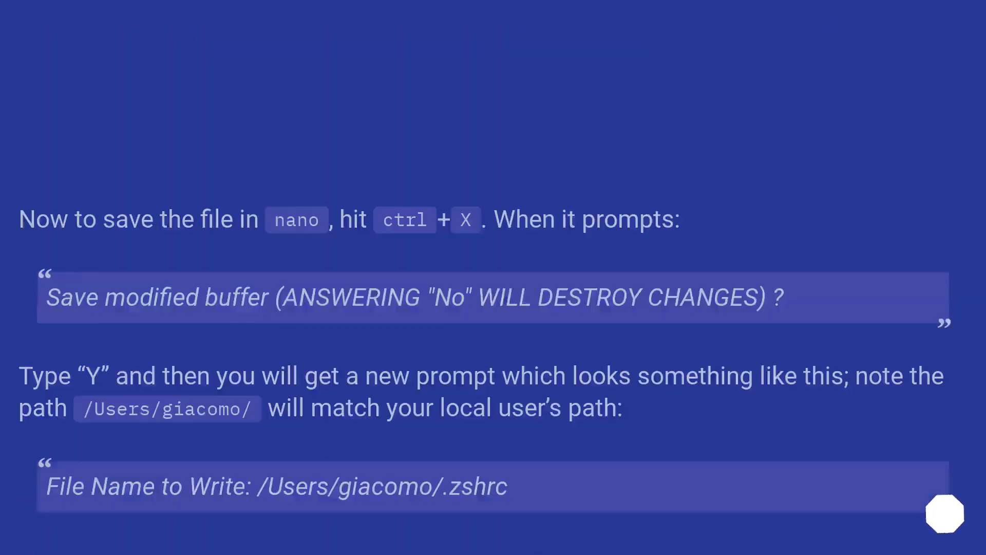
scroll(up, 3)
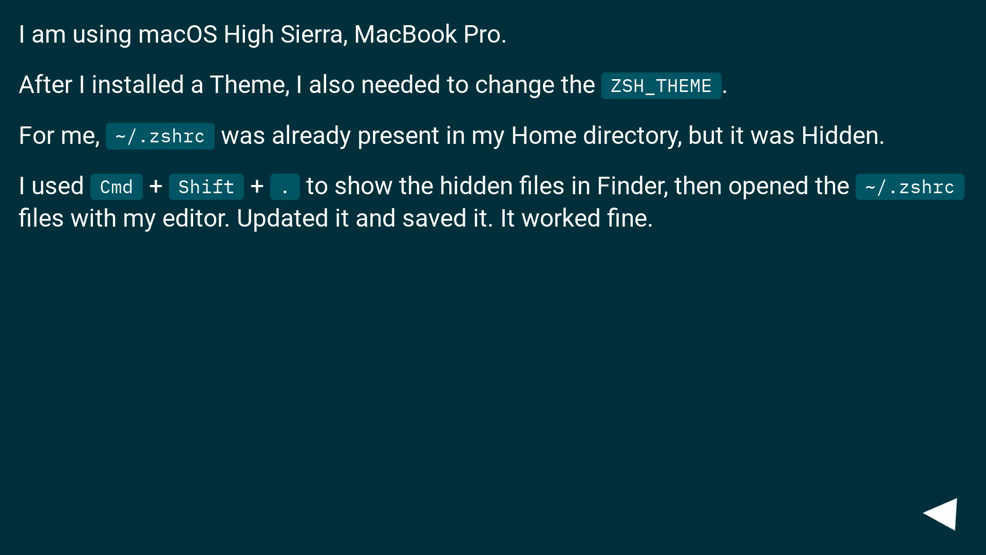
click(948, 511)
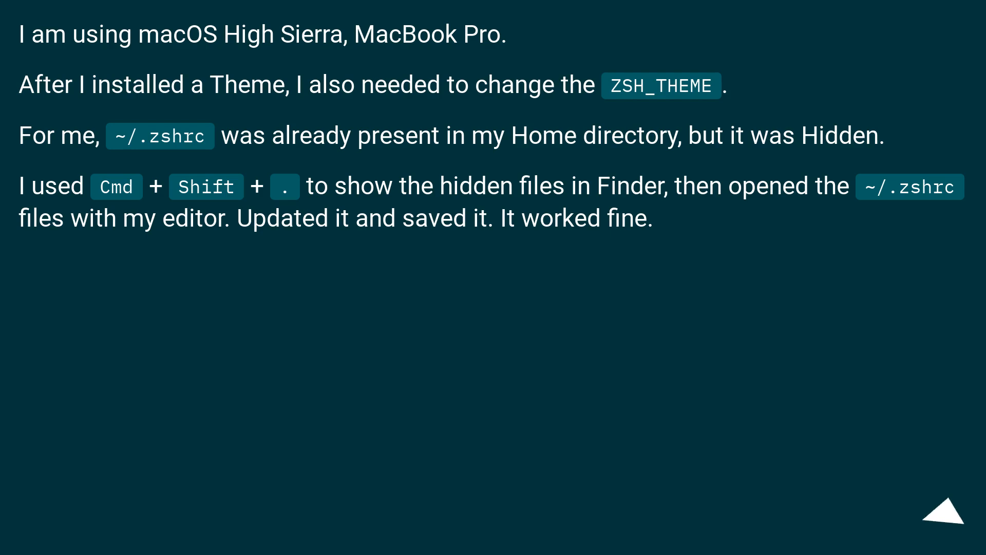
click(943, 513)
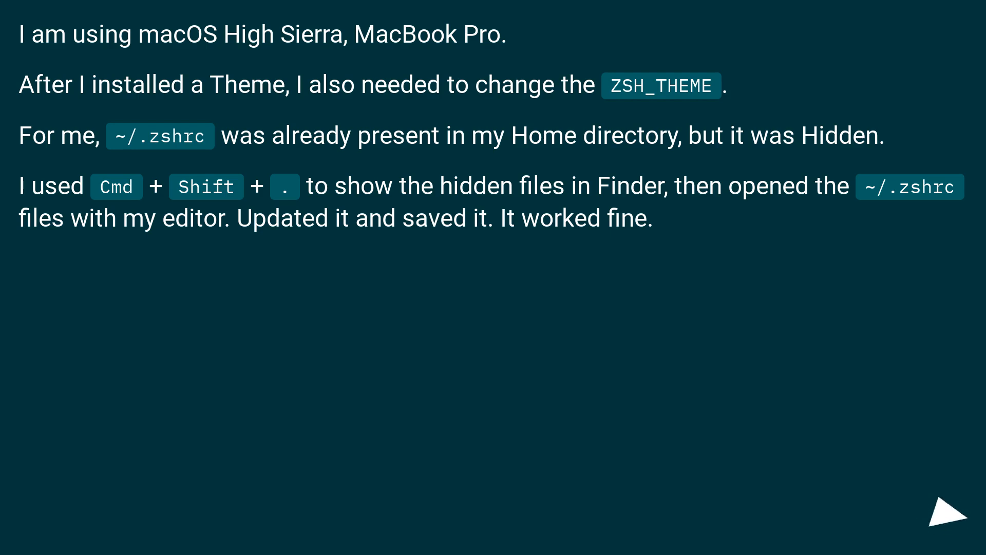
click(946, 514)
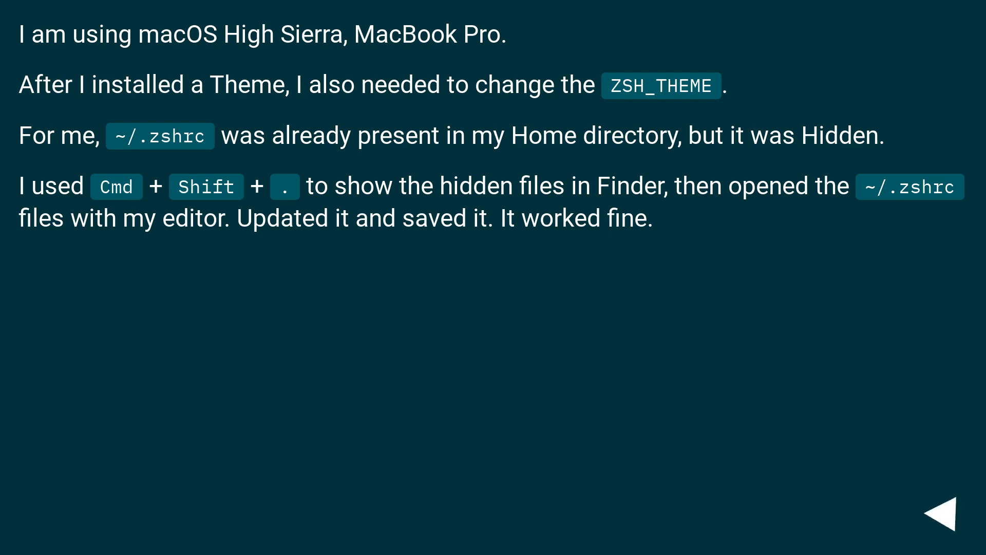
click(949, 509)
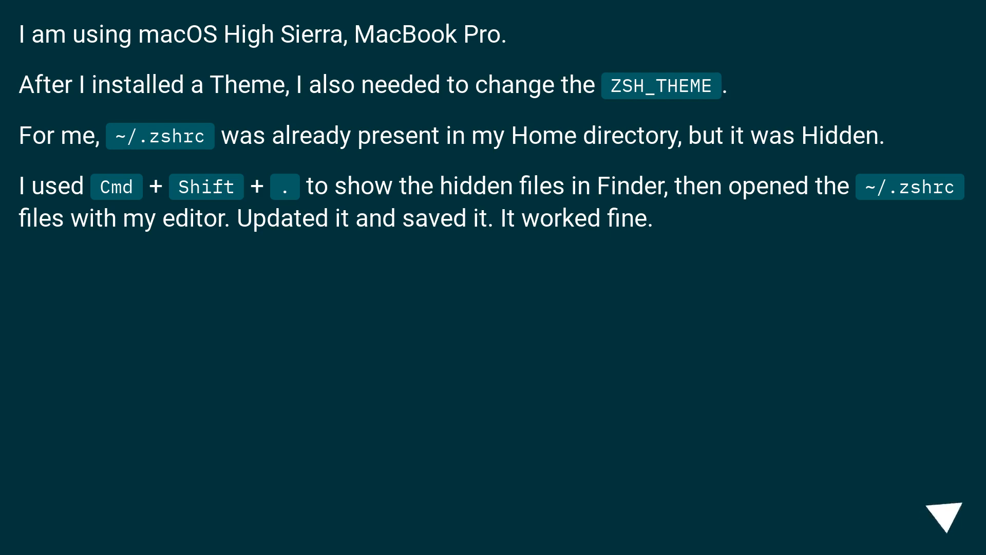
click(945, 511)
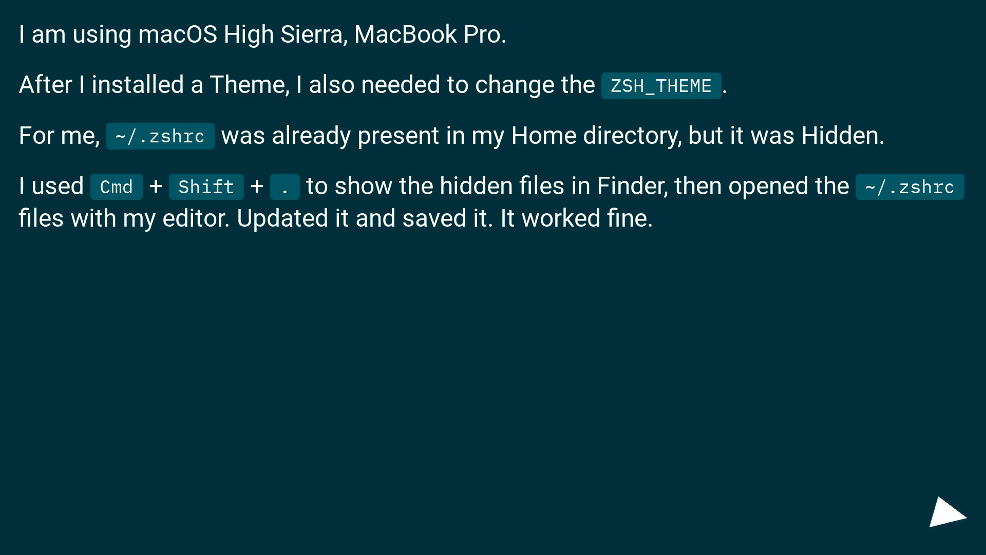
click(947, 511)
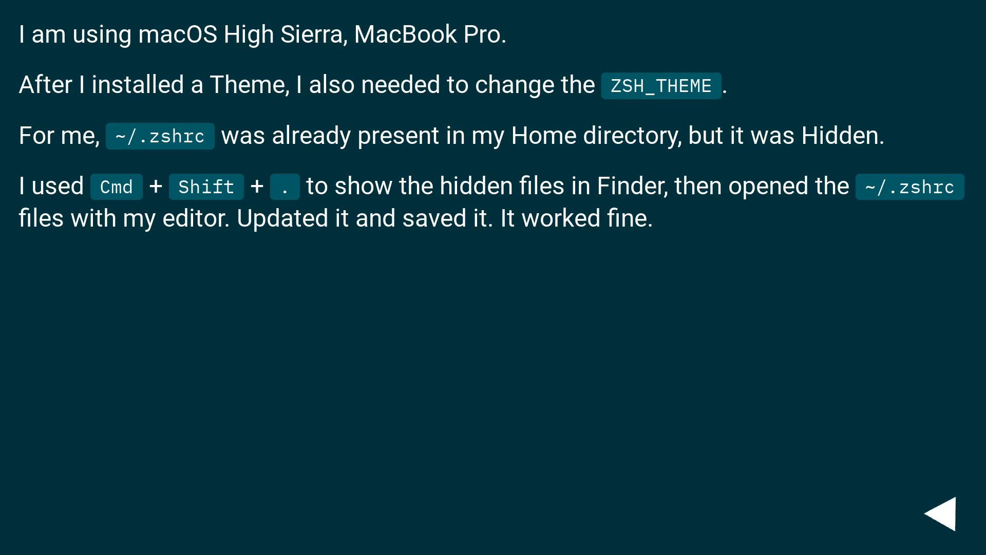
click(940, 511)
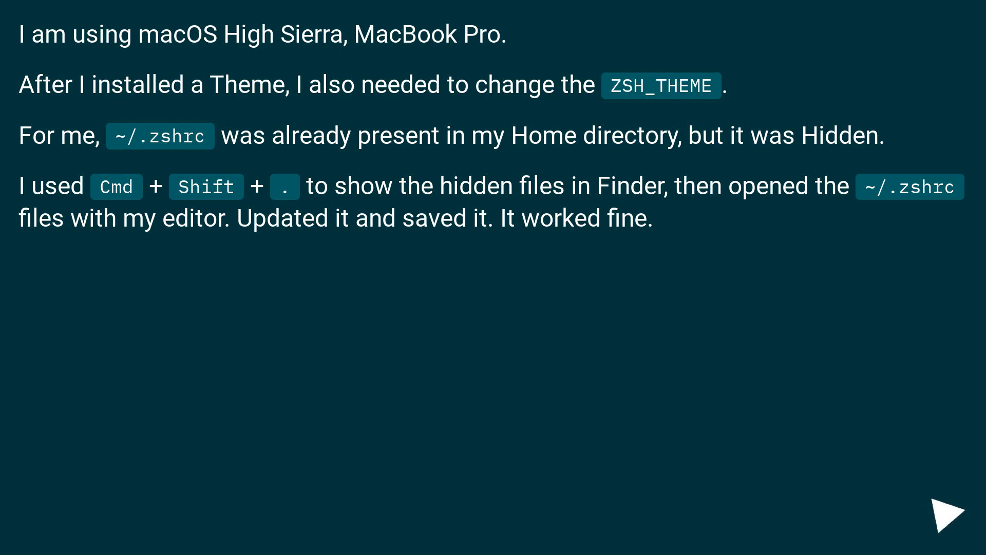